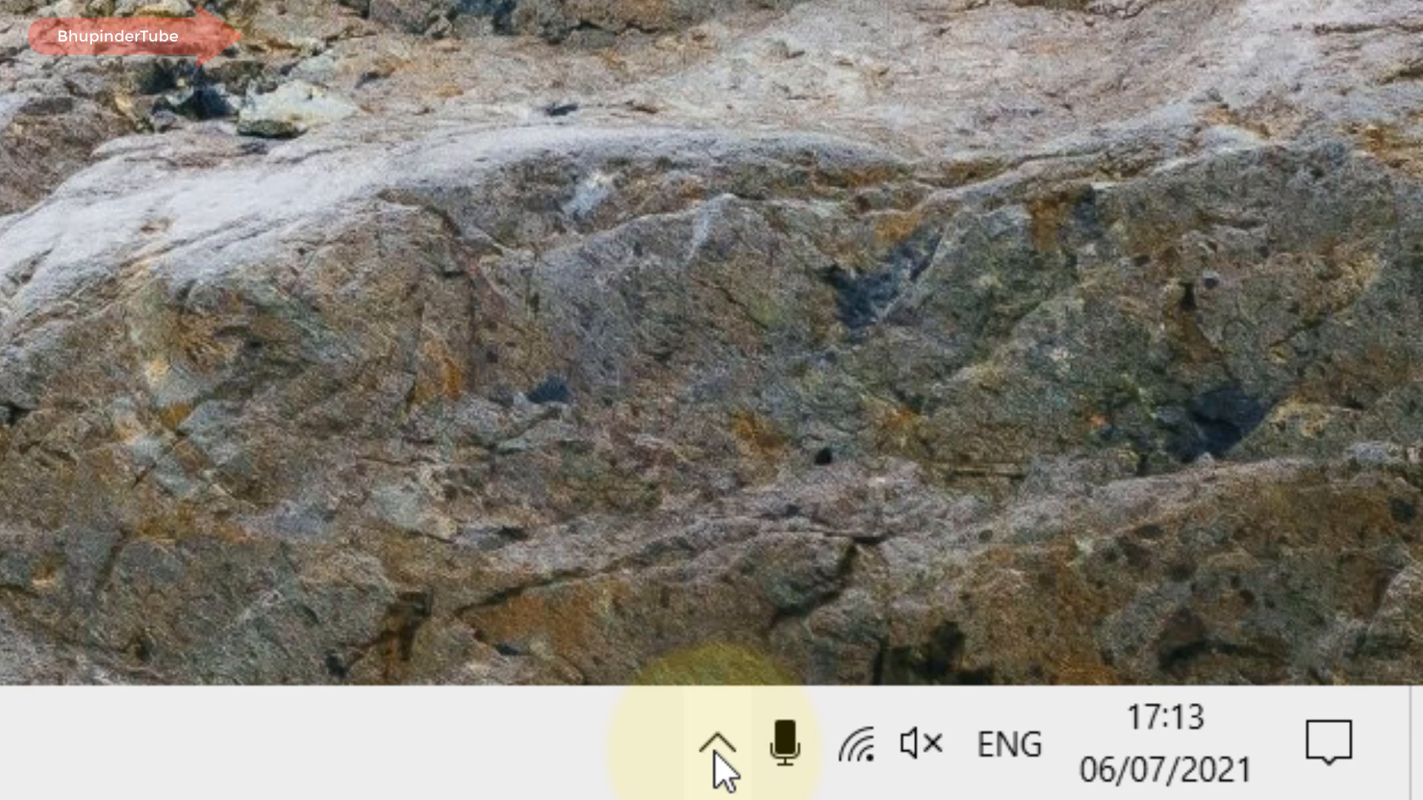
# - Reveal the hidden system-tray icons so the Microsoft Teams icon appears
pyautogui.click(718, 747)
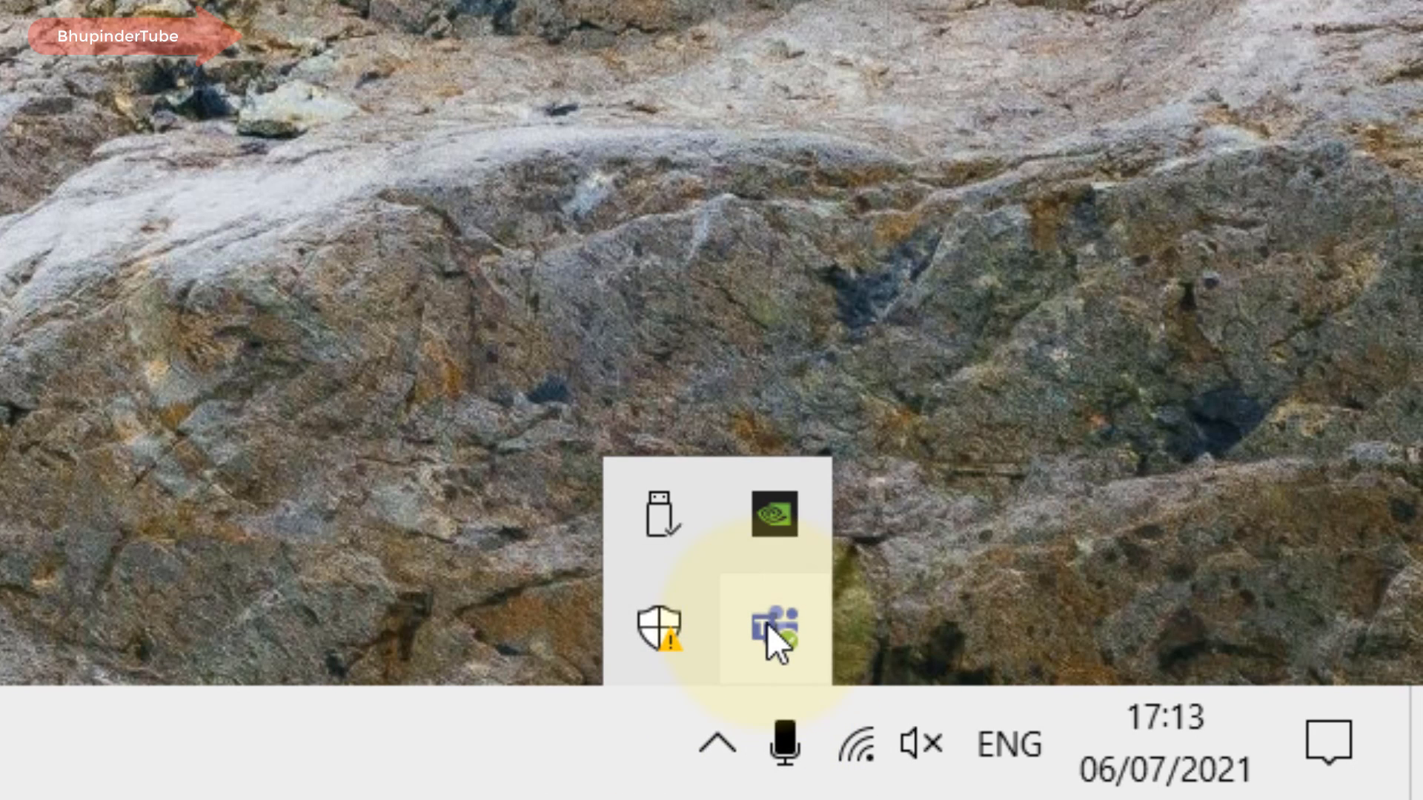
pyautogui.moveTo(773, 632)
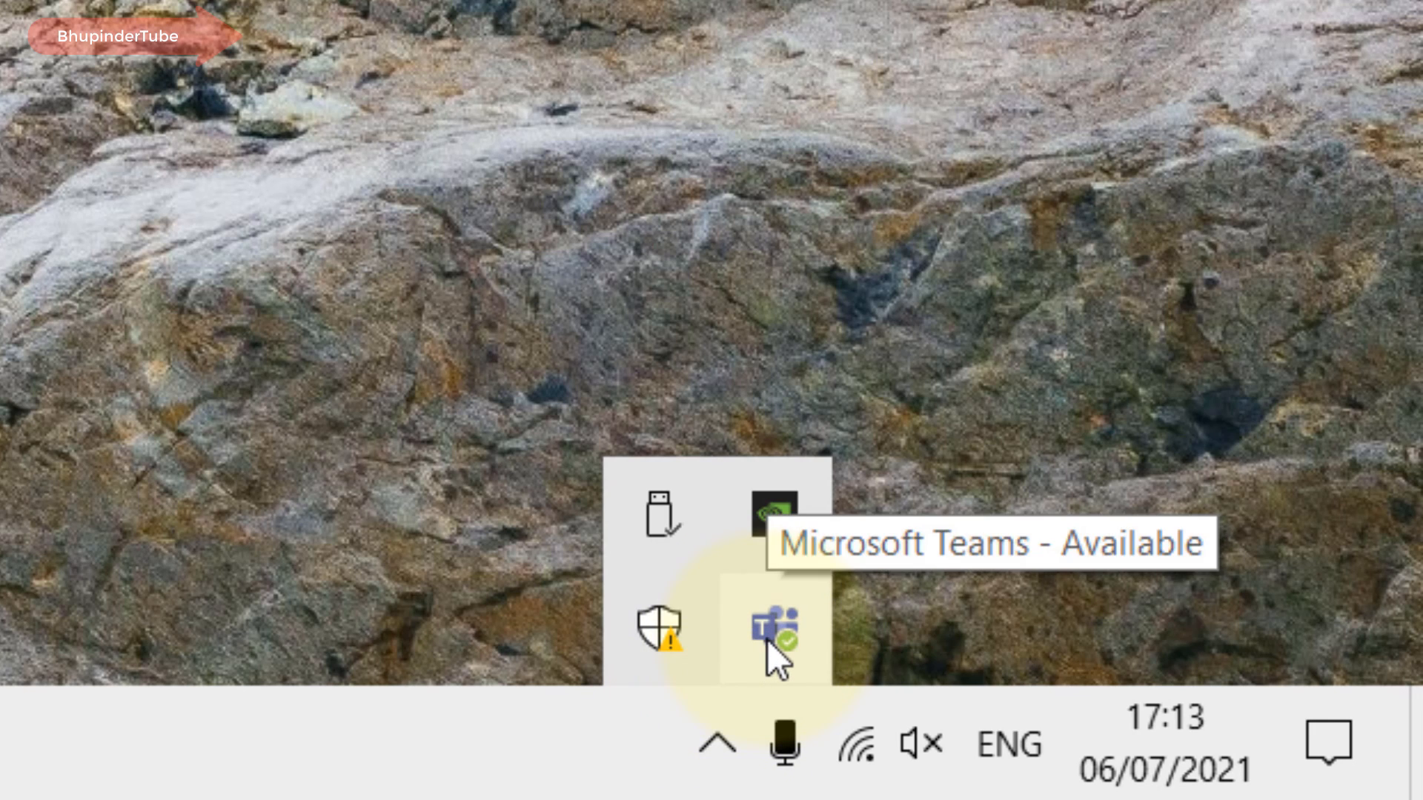
# - Open Teams Settings on the General page from the tray icon's menu
pyautogui.rightClick(775, 632)
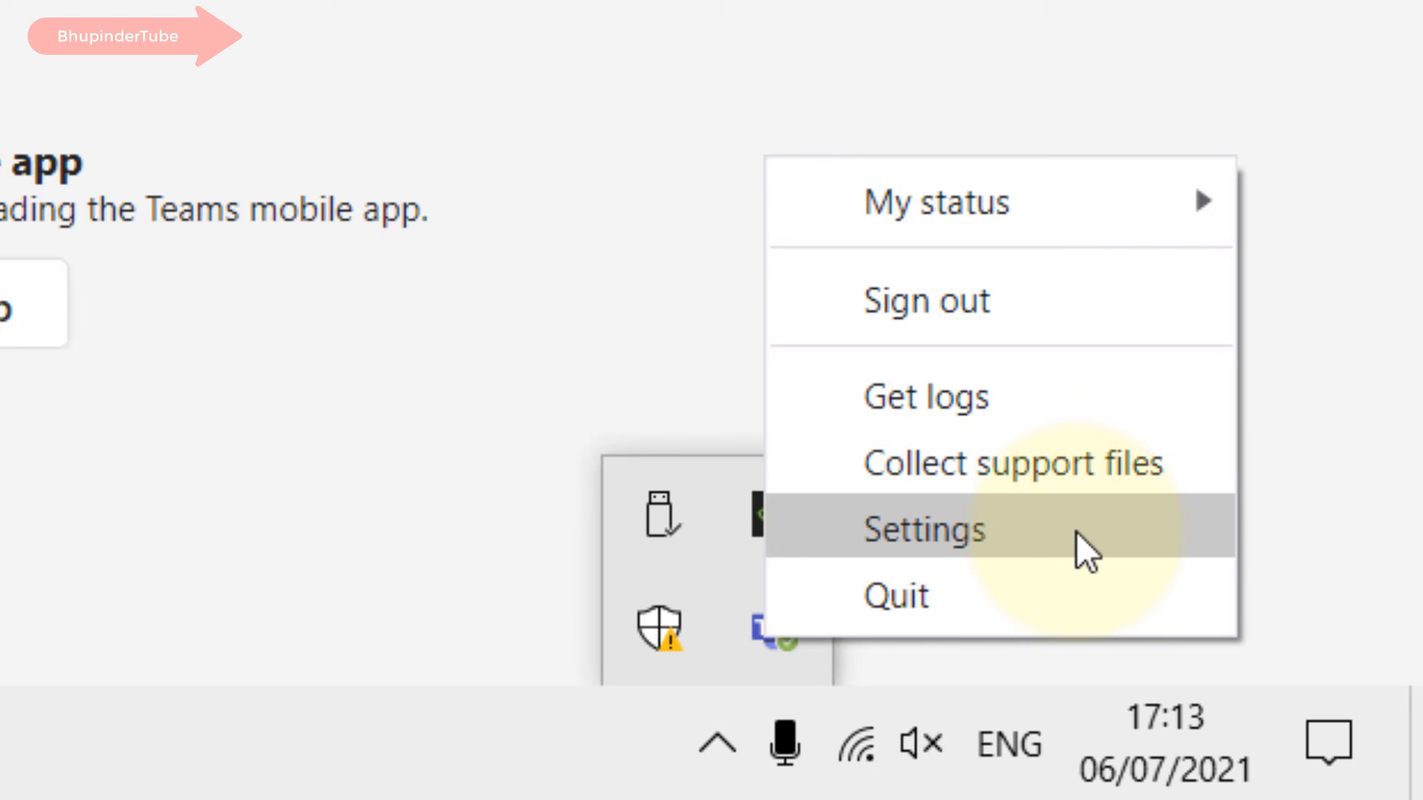
pyautogui.click(922, 531)
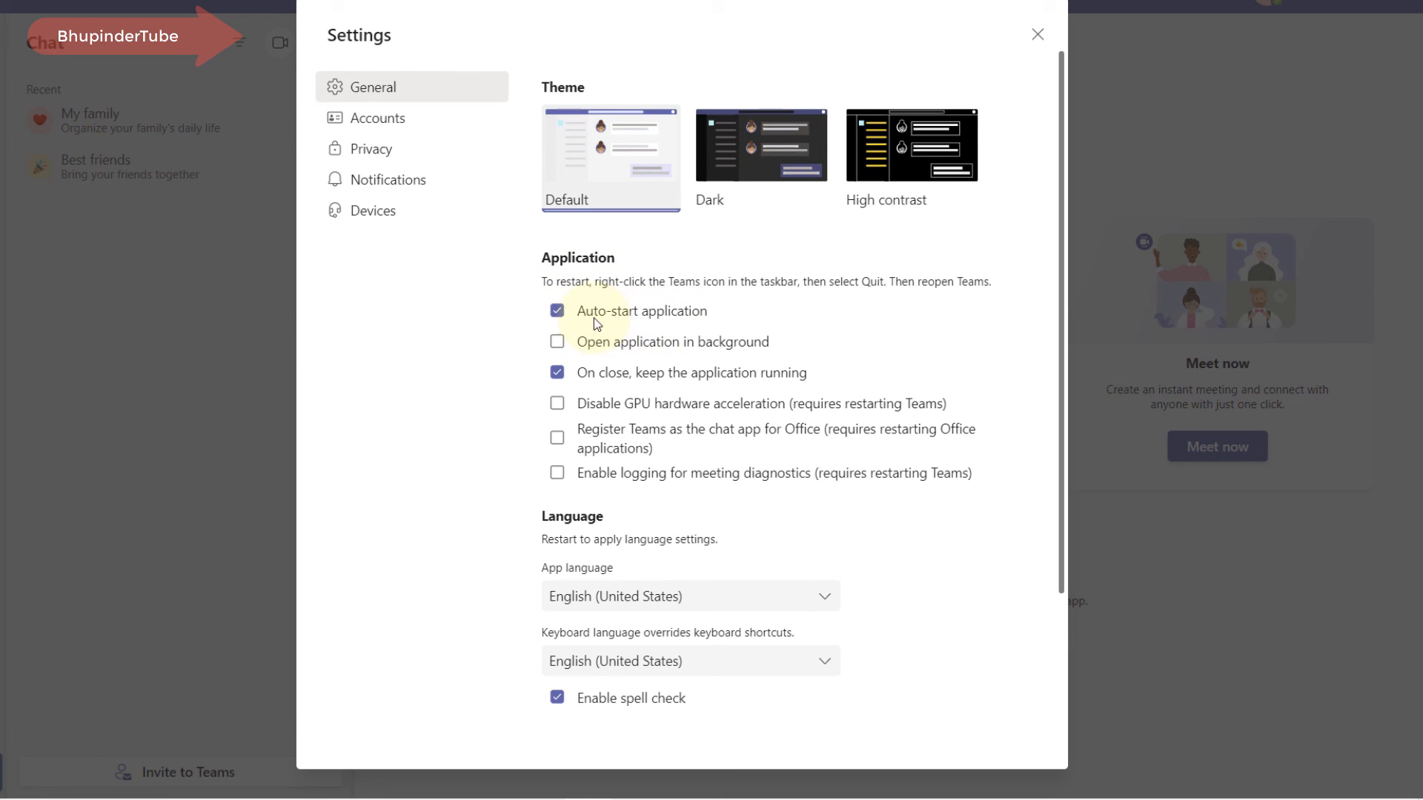
# - Turn off 'Auto-start application' and close the Settings window
pyautogui.click(558, 311)
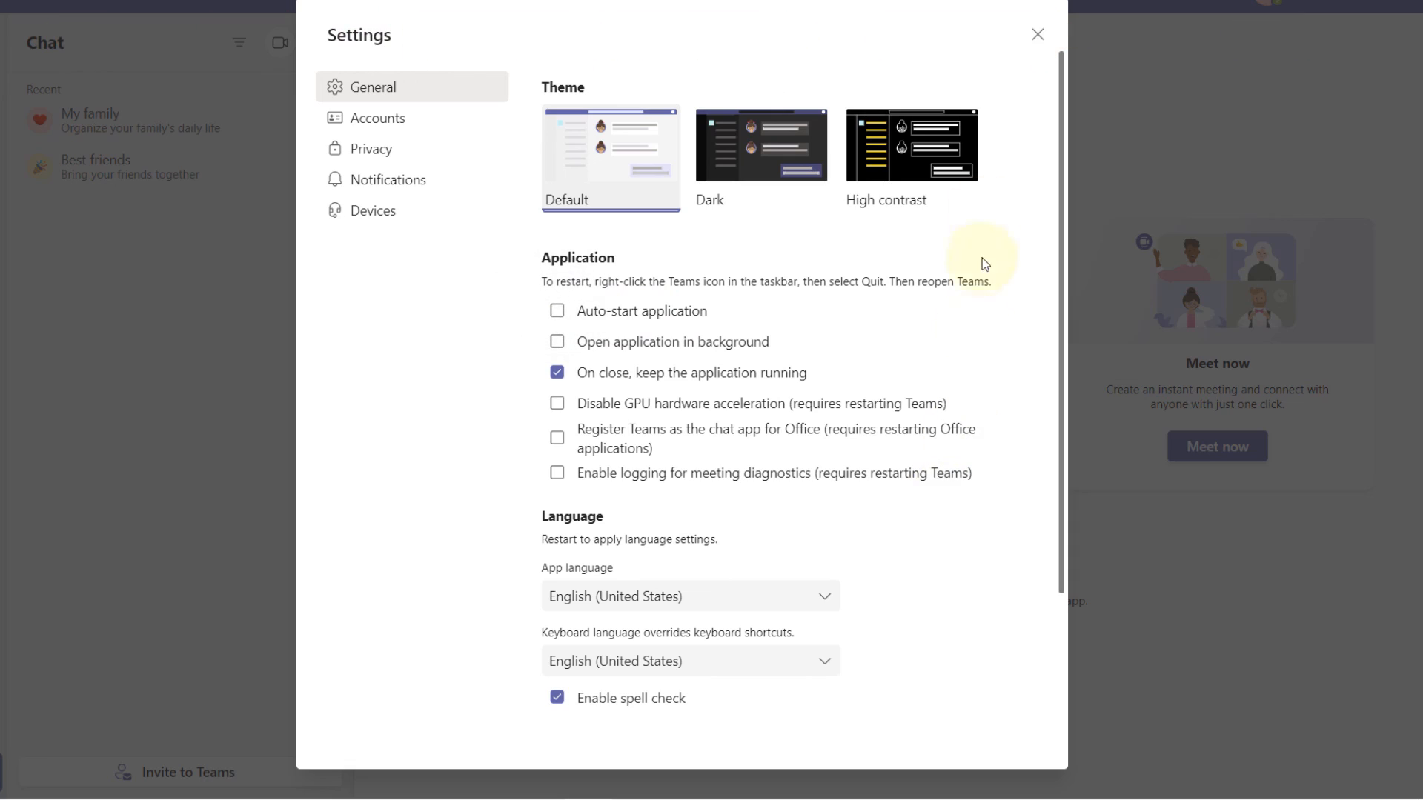
pyautogui.click(1038, 34)
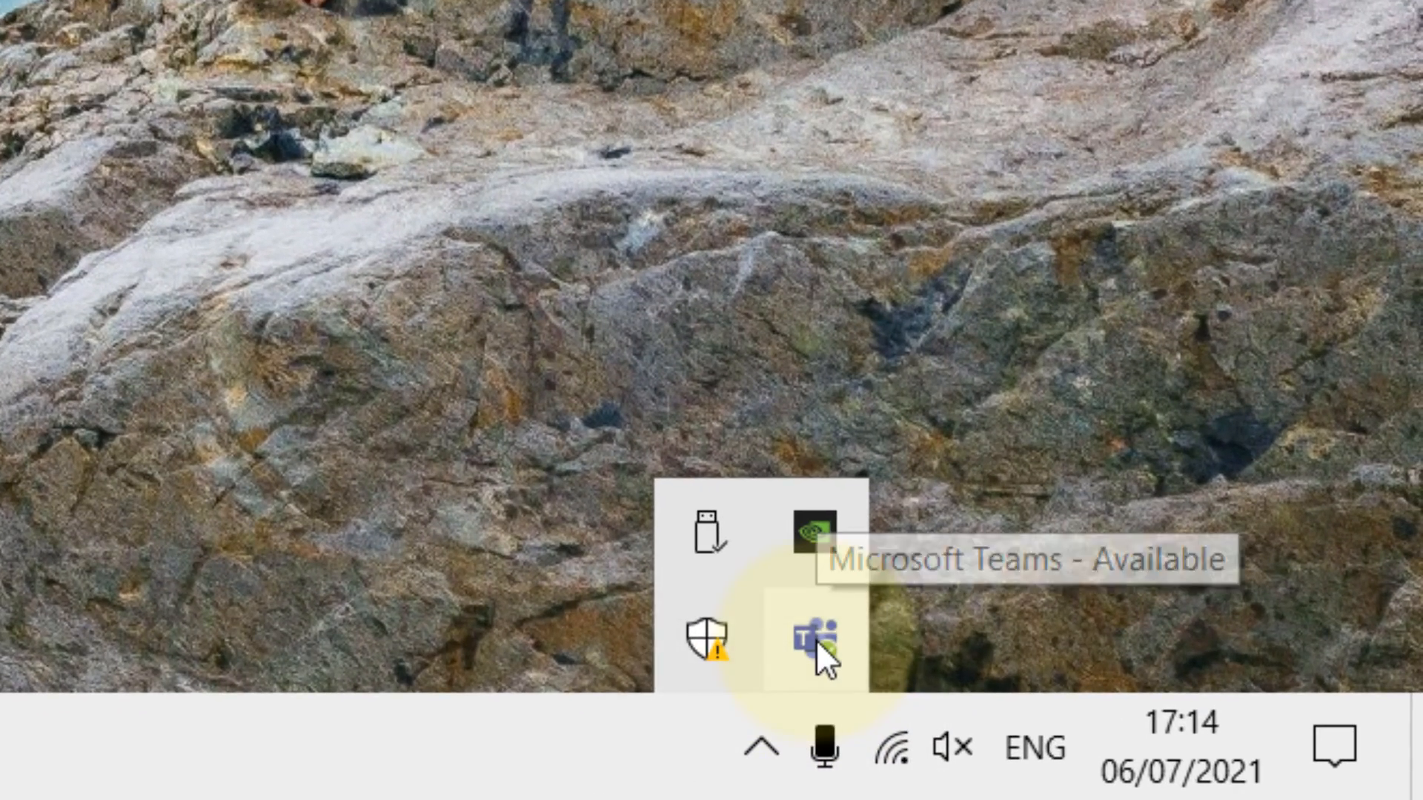
# - Quit Teams entirely from the tray icon's menu, leaving only the desktop
pyautogui.rightClick(812, 636)
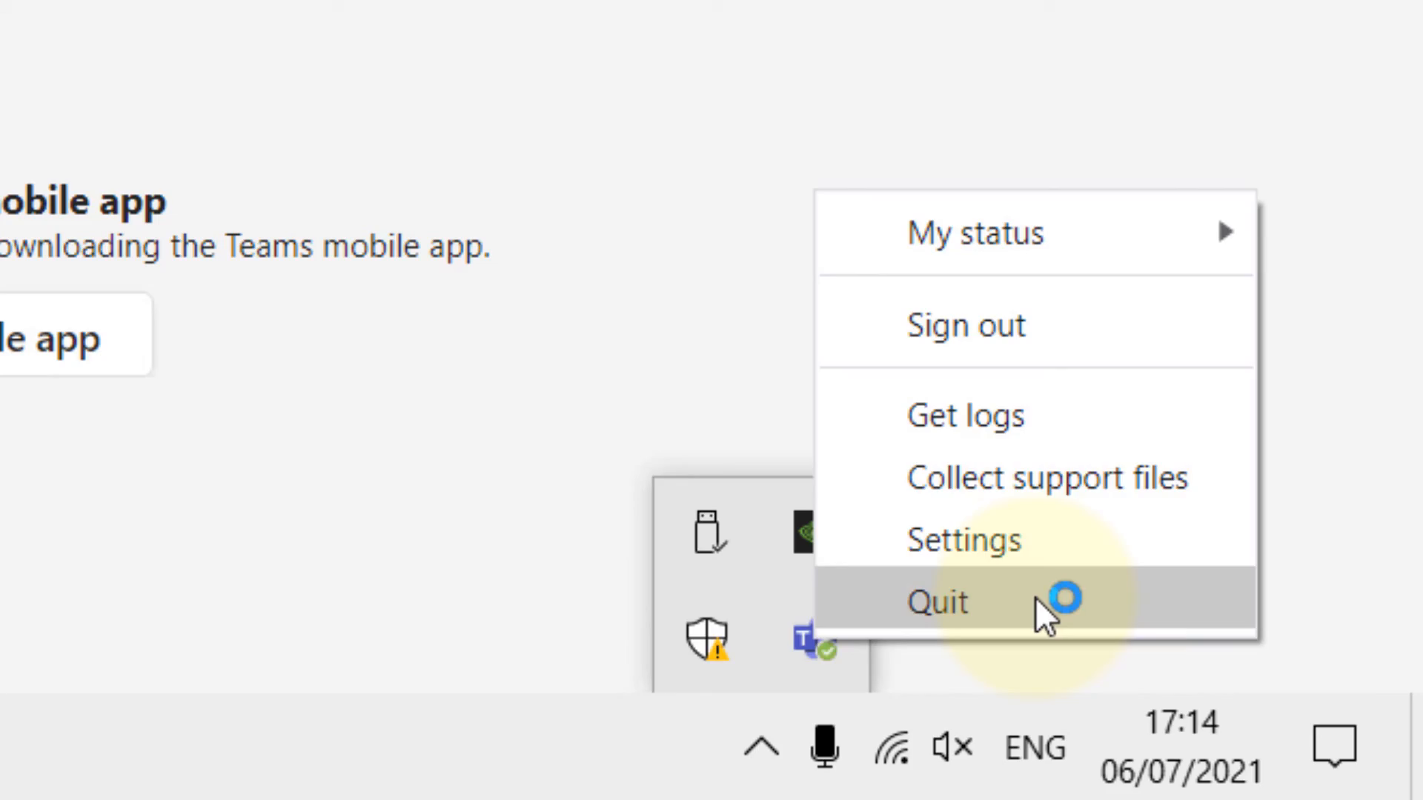
pyautogui.click(936, 602)
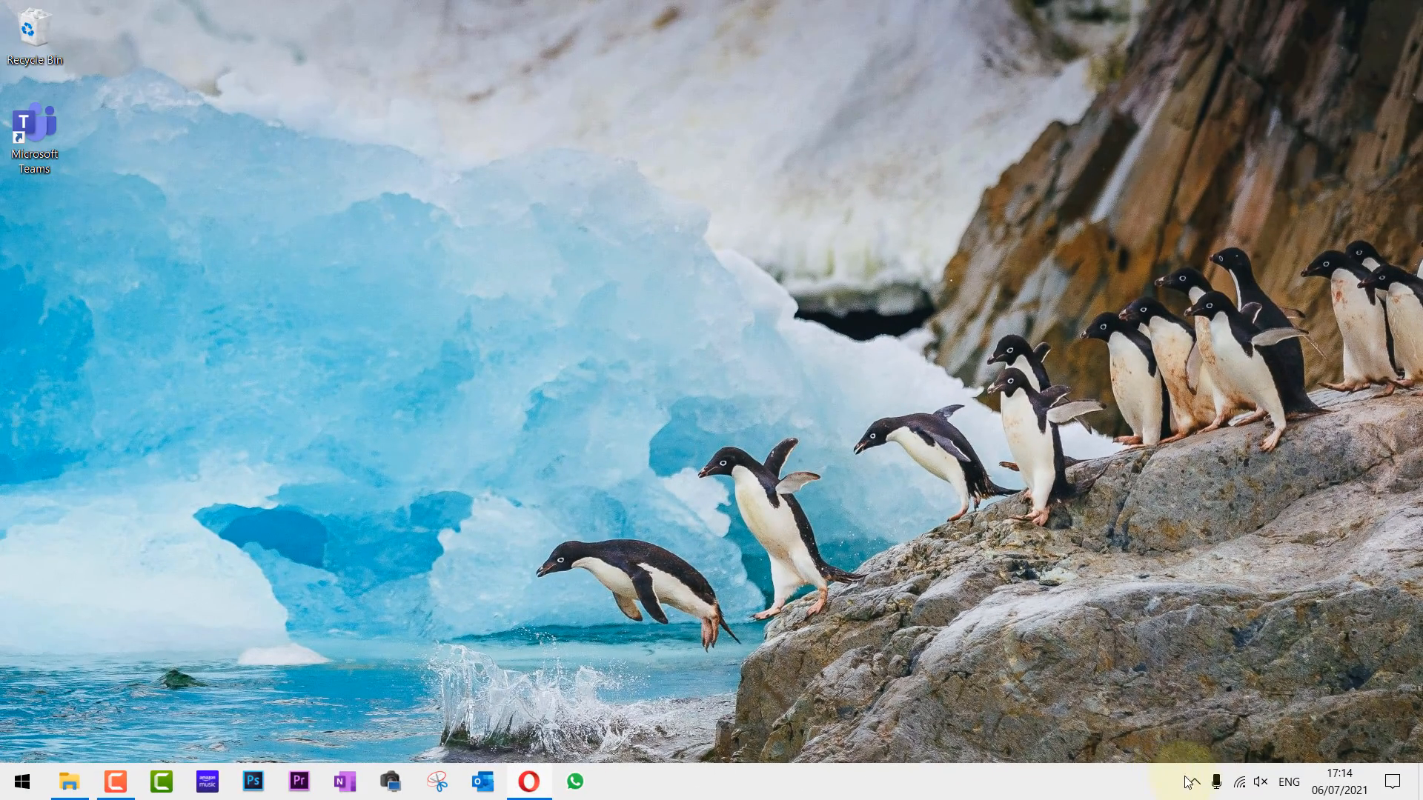